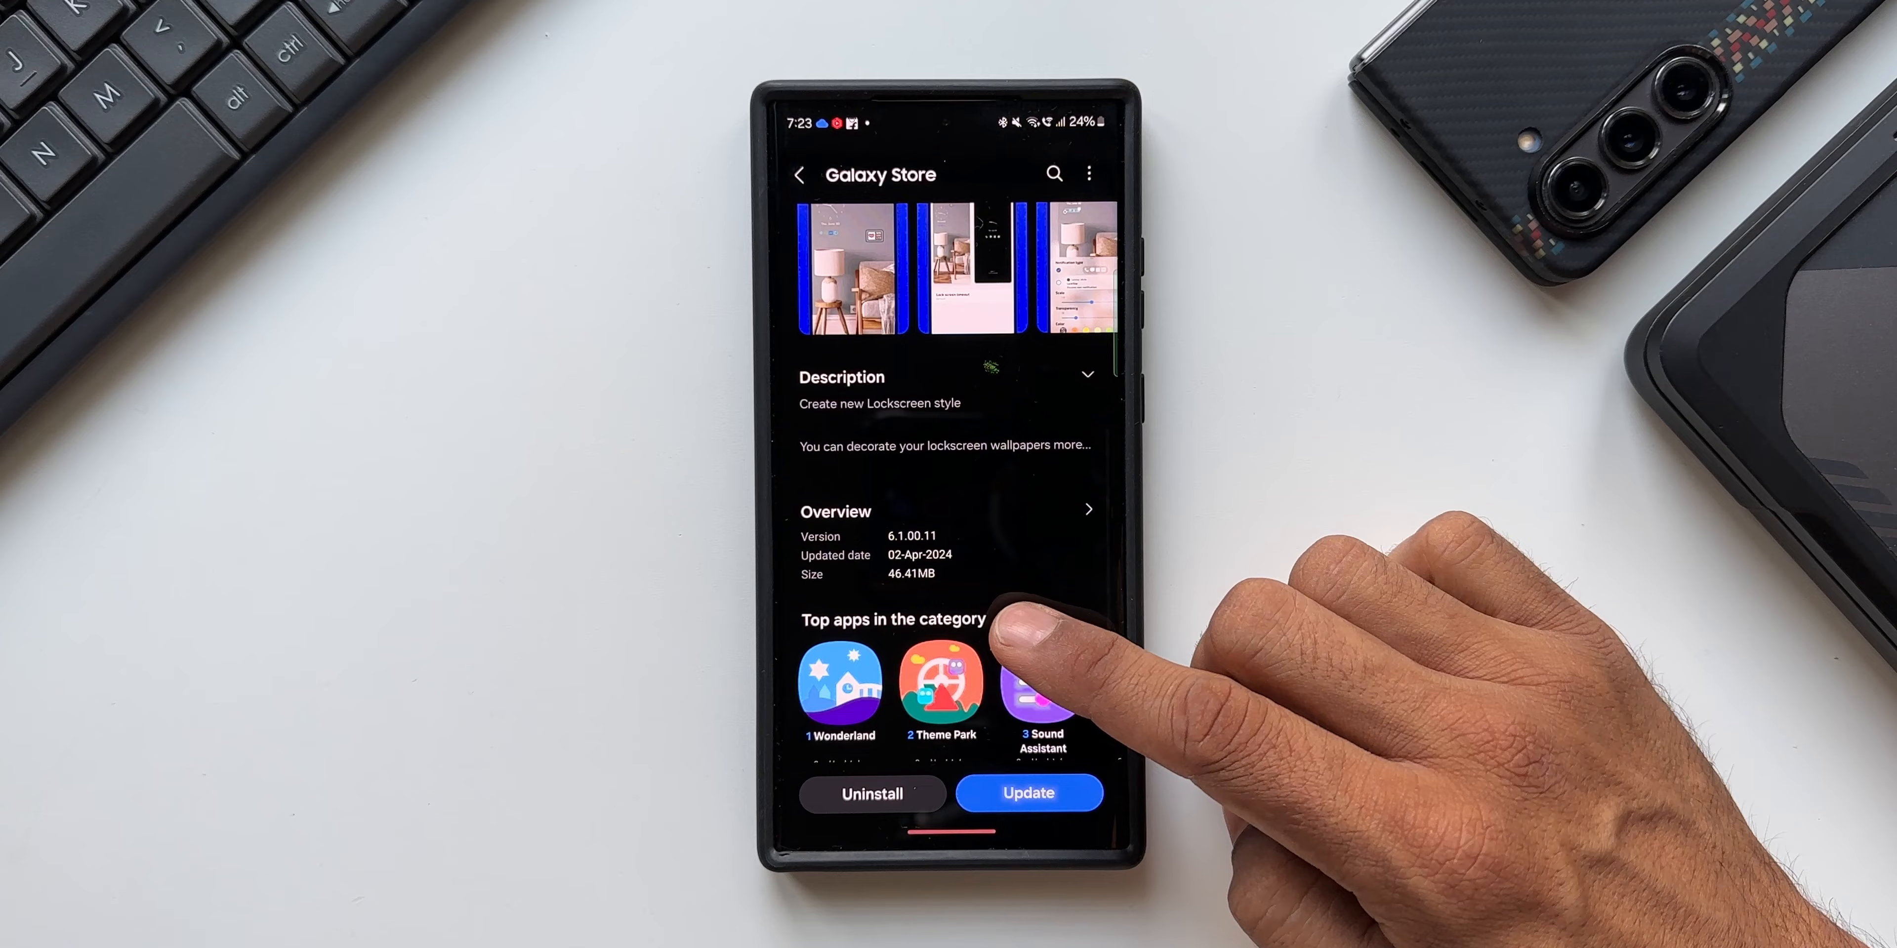
Step: Expand LockStar's What's new changelog showing version 6.1.0.11 with One UI 6.1 support
scroll(down, 3)
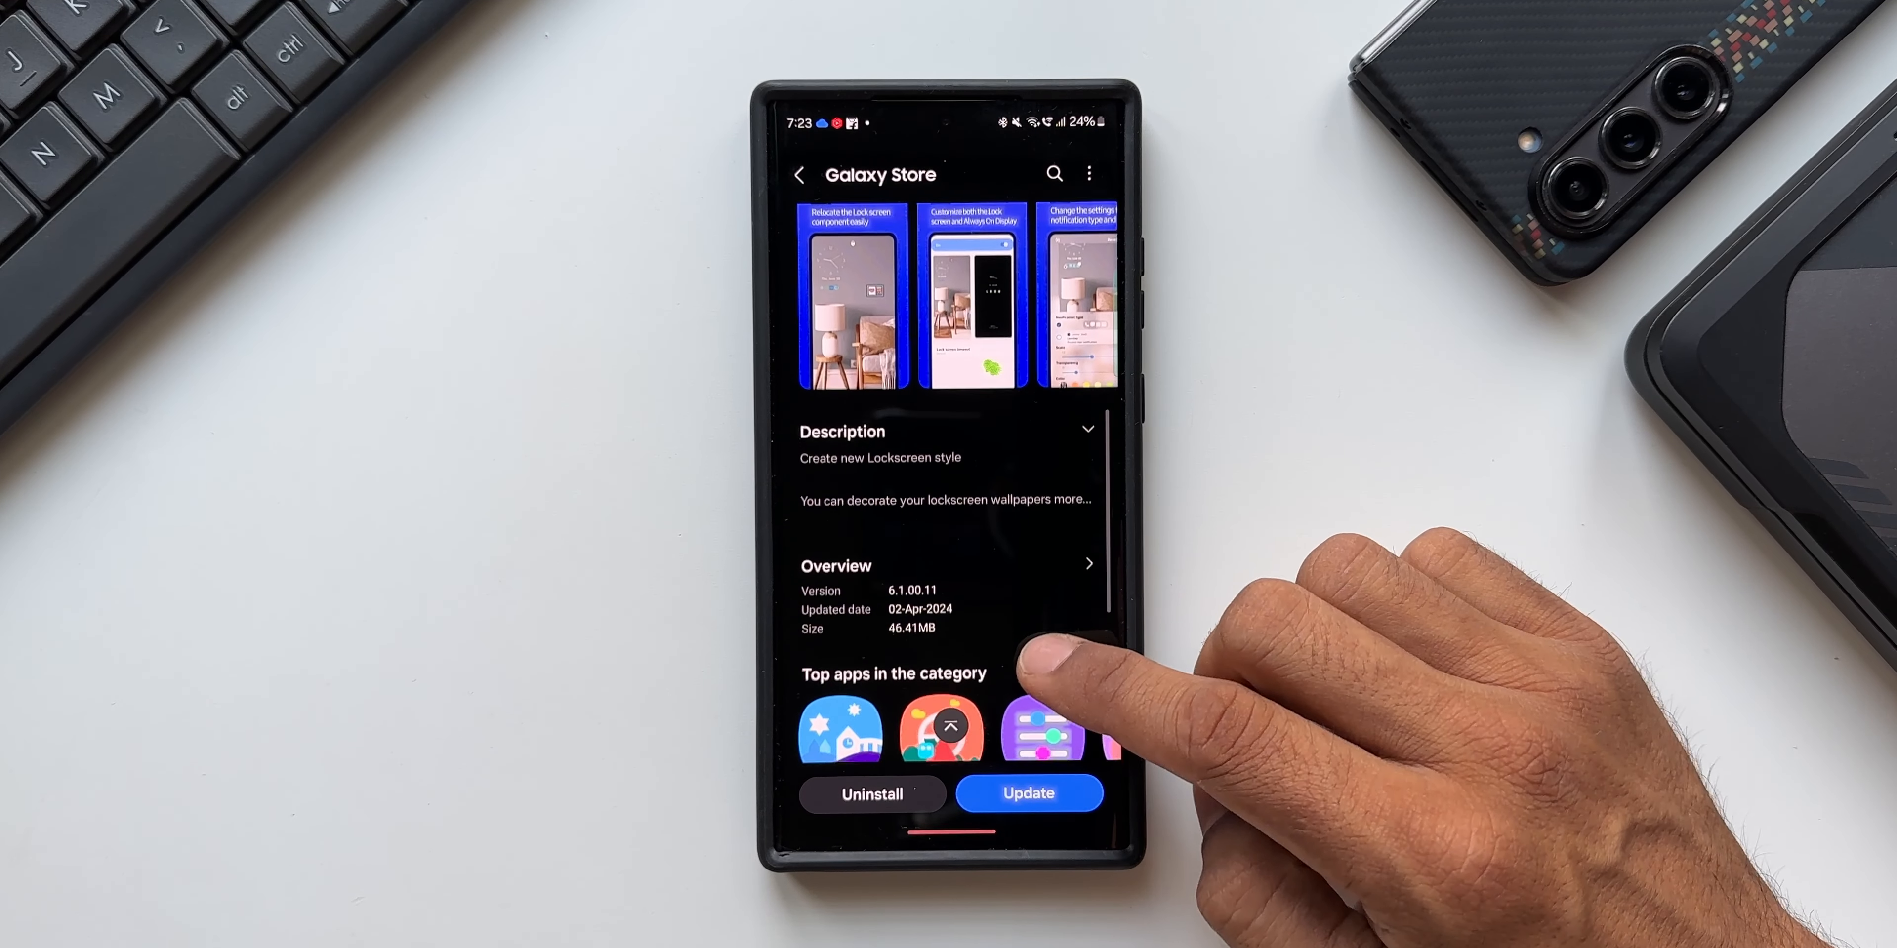
click(1028, 794)
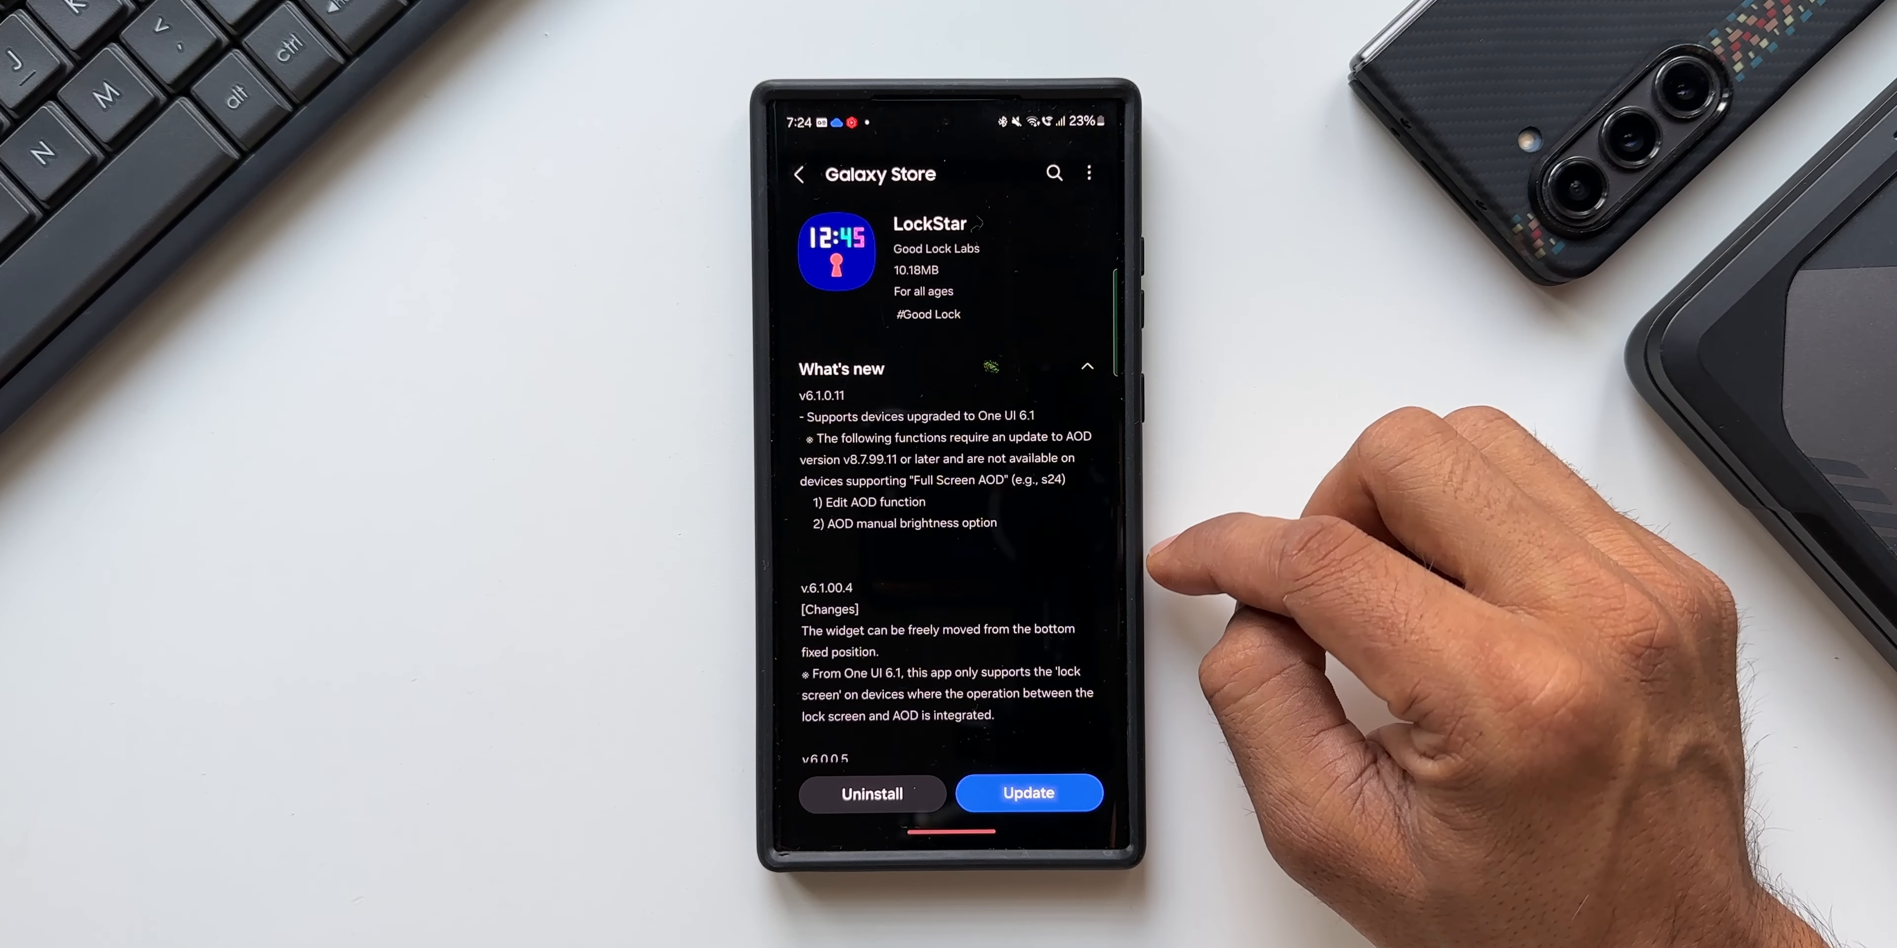
mouse_move(1210, 544)
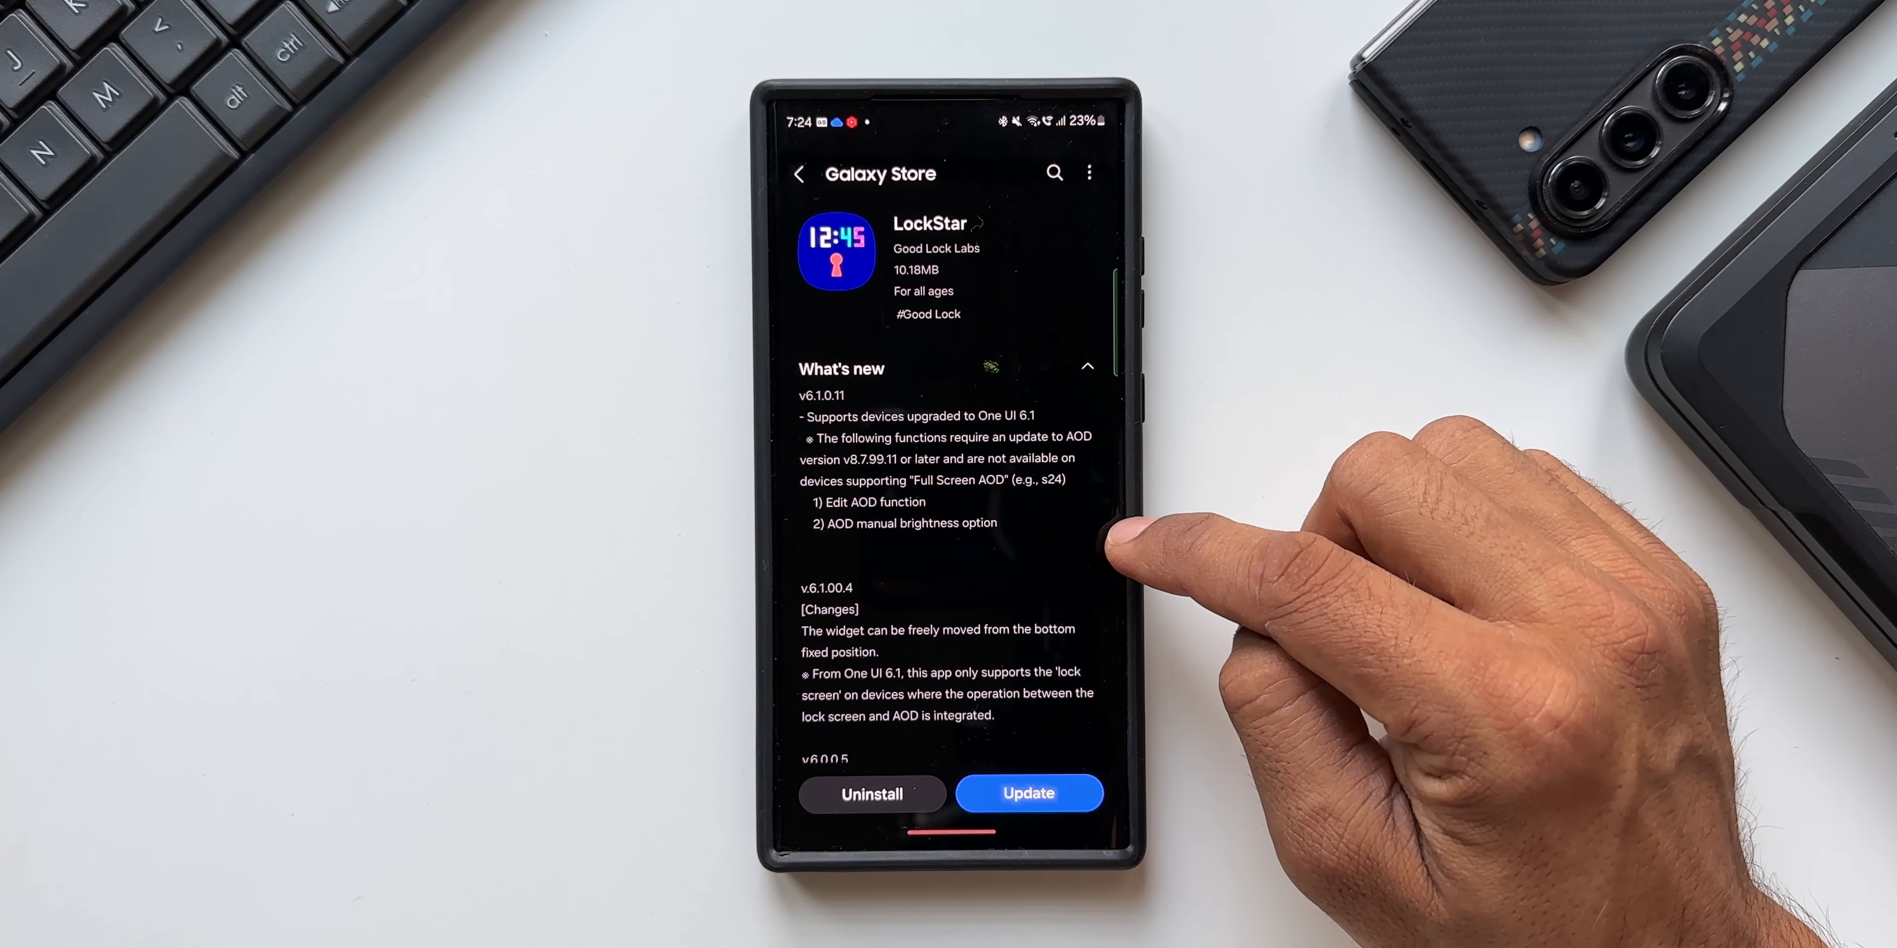
mouse_move(1162, 484)
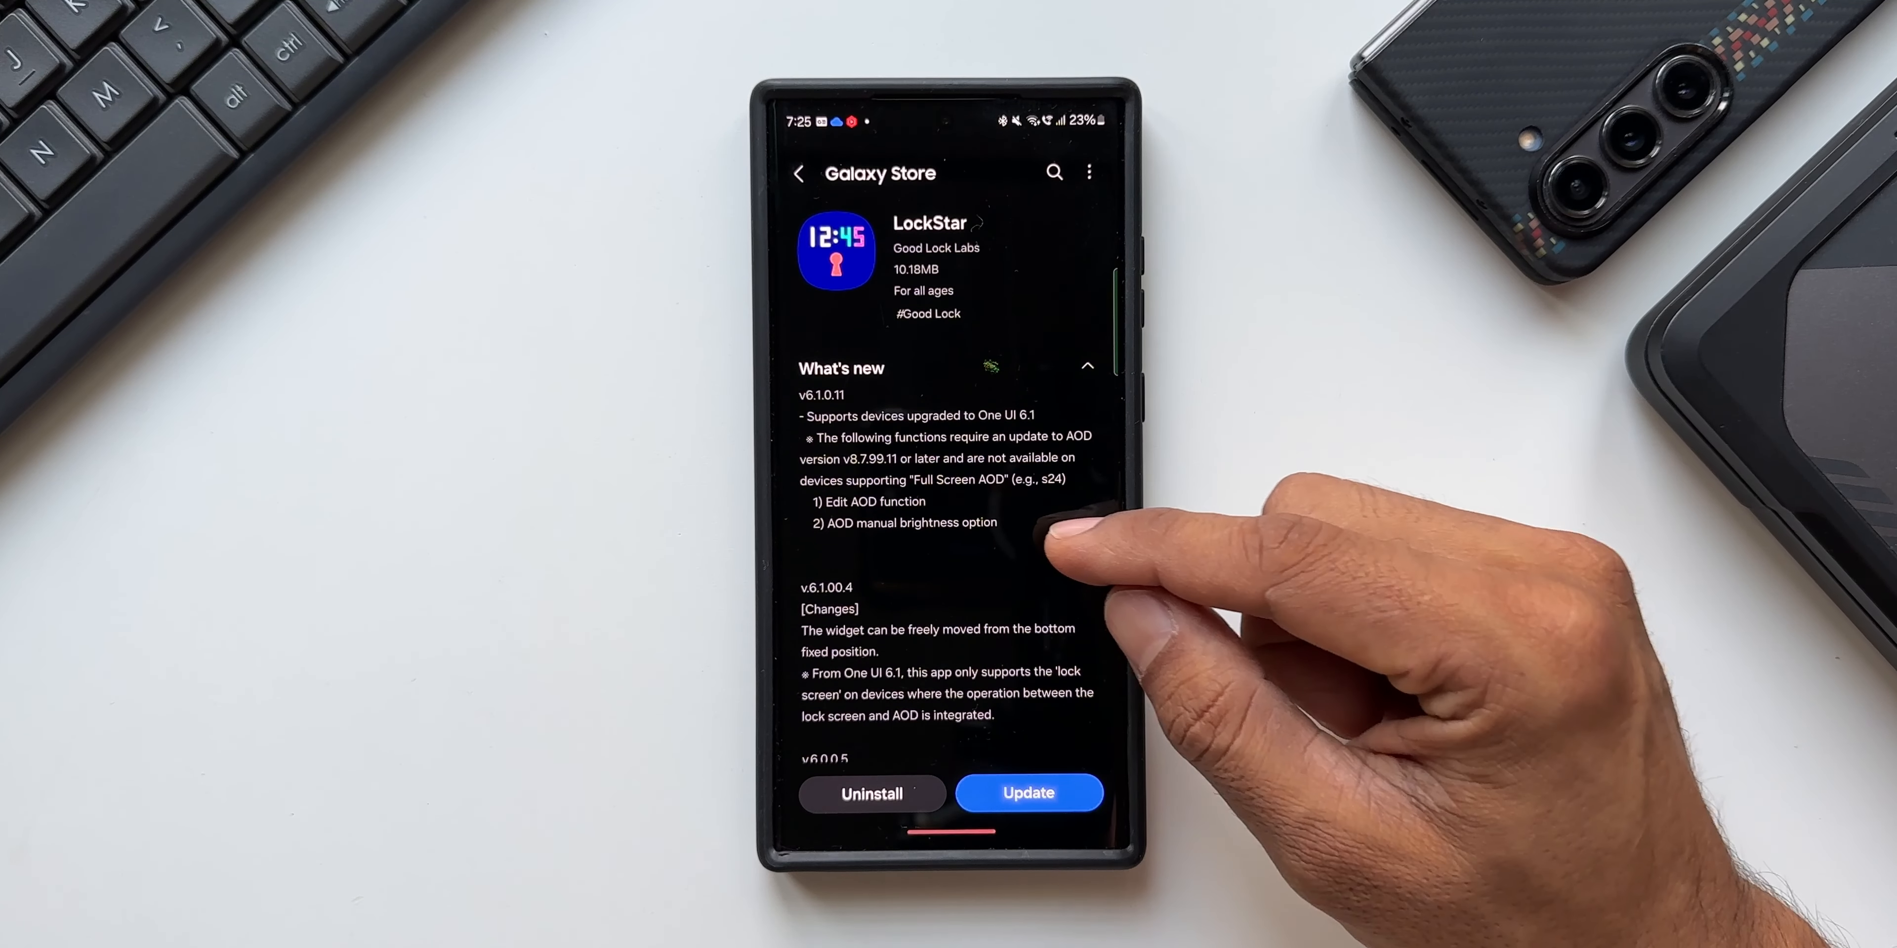
mouse_move(1065, 557)
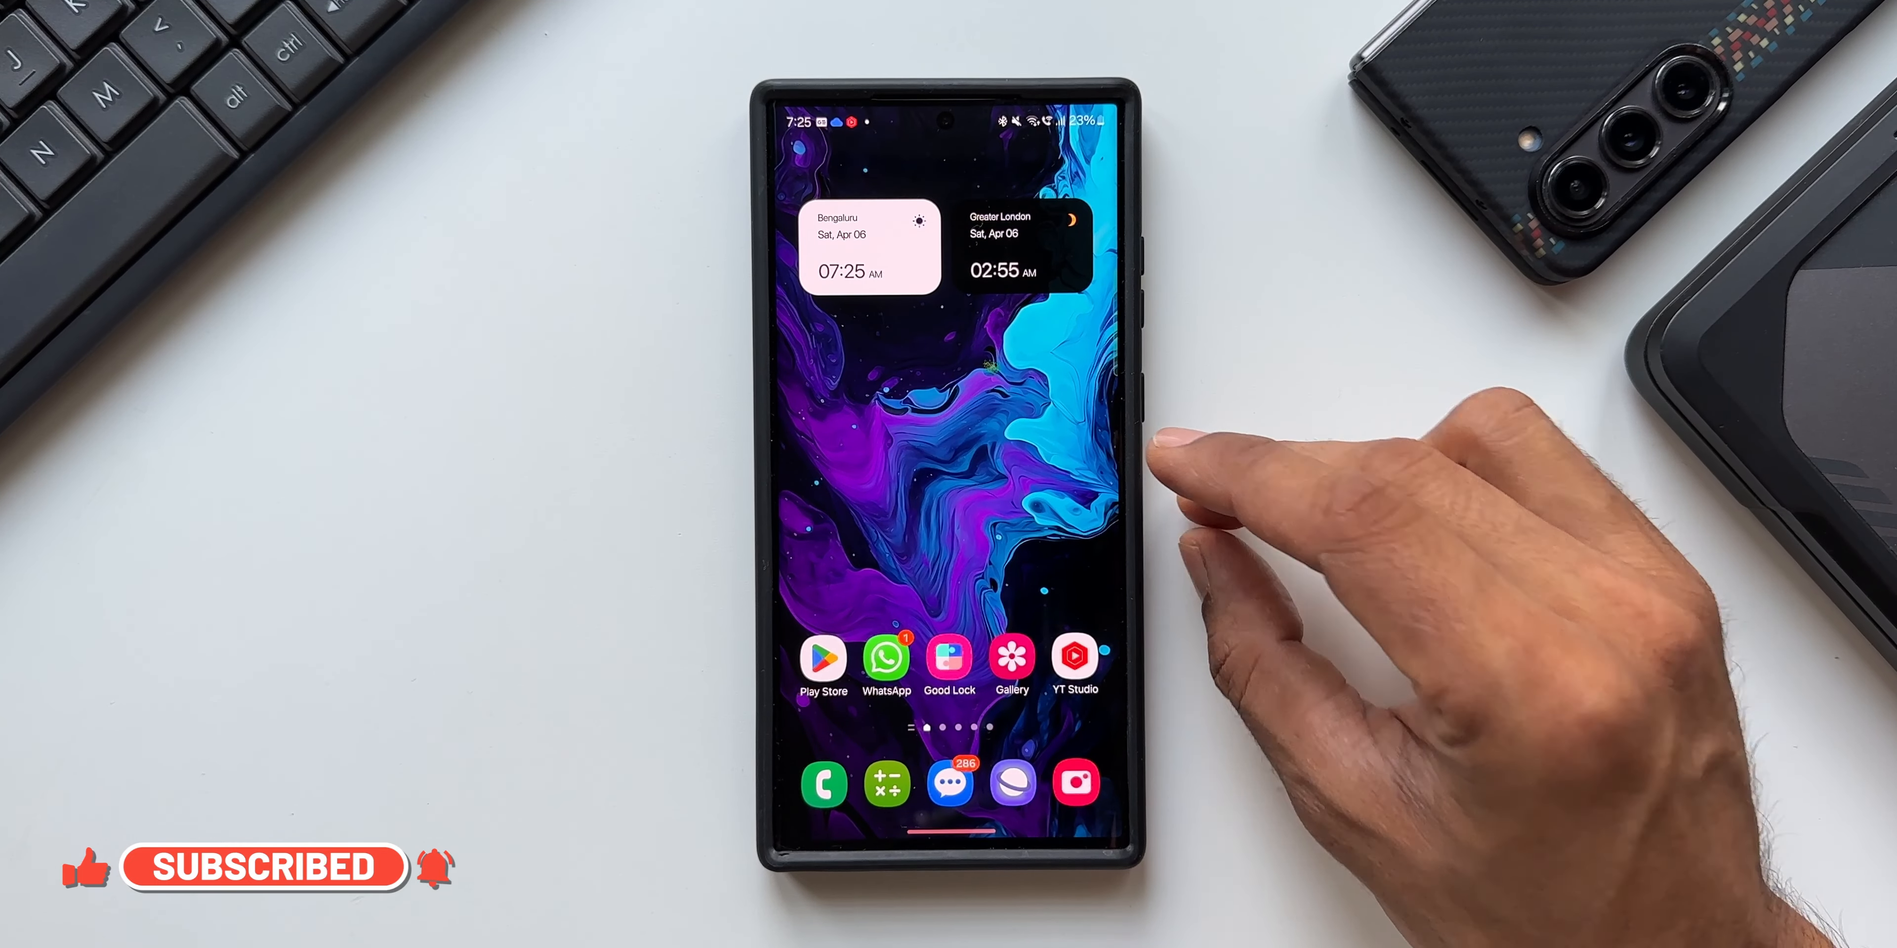
mouse_move(1065, 484)
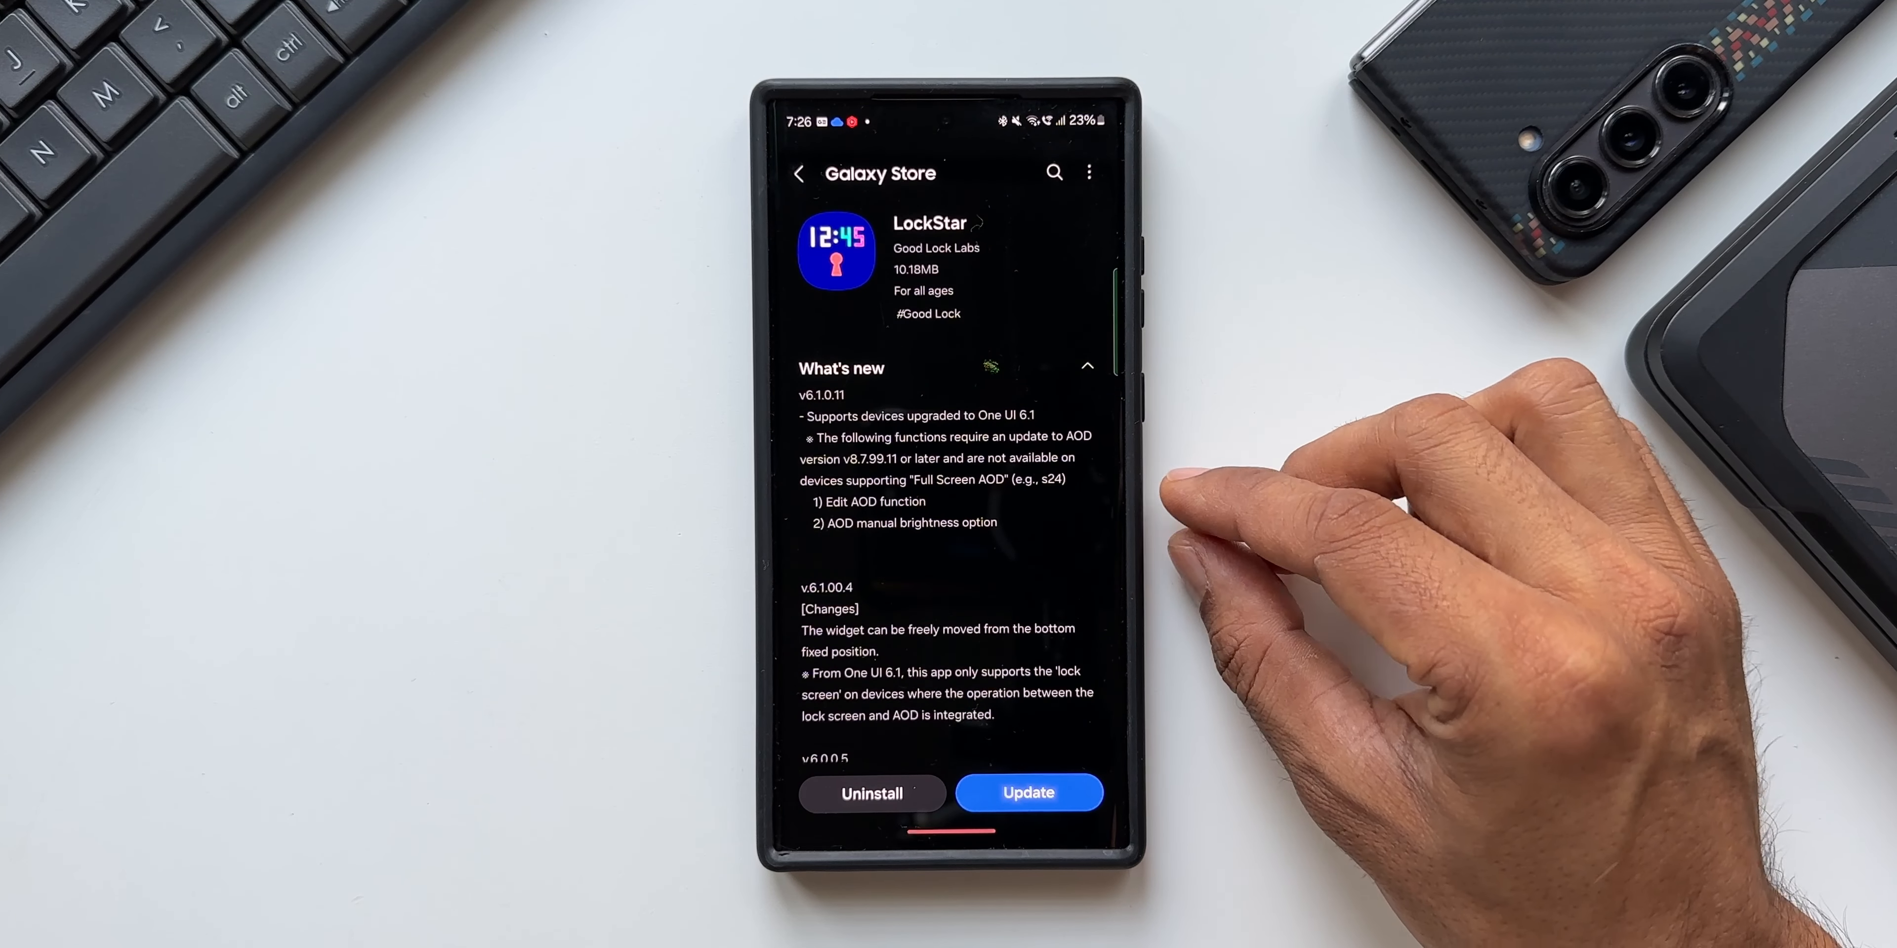
mouse_move(1186, 484)
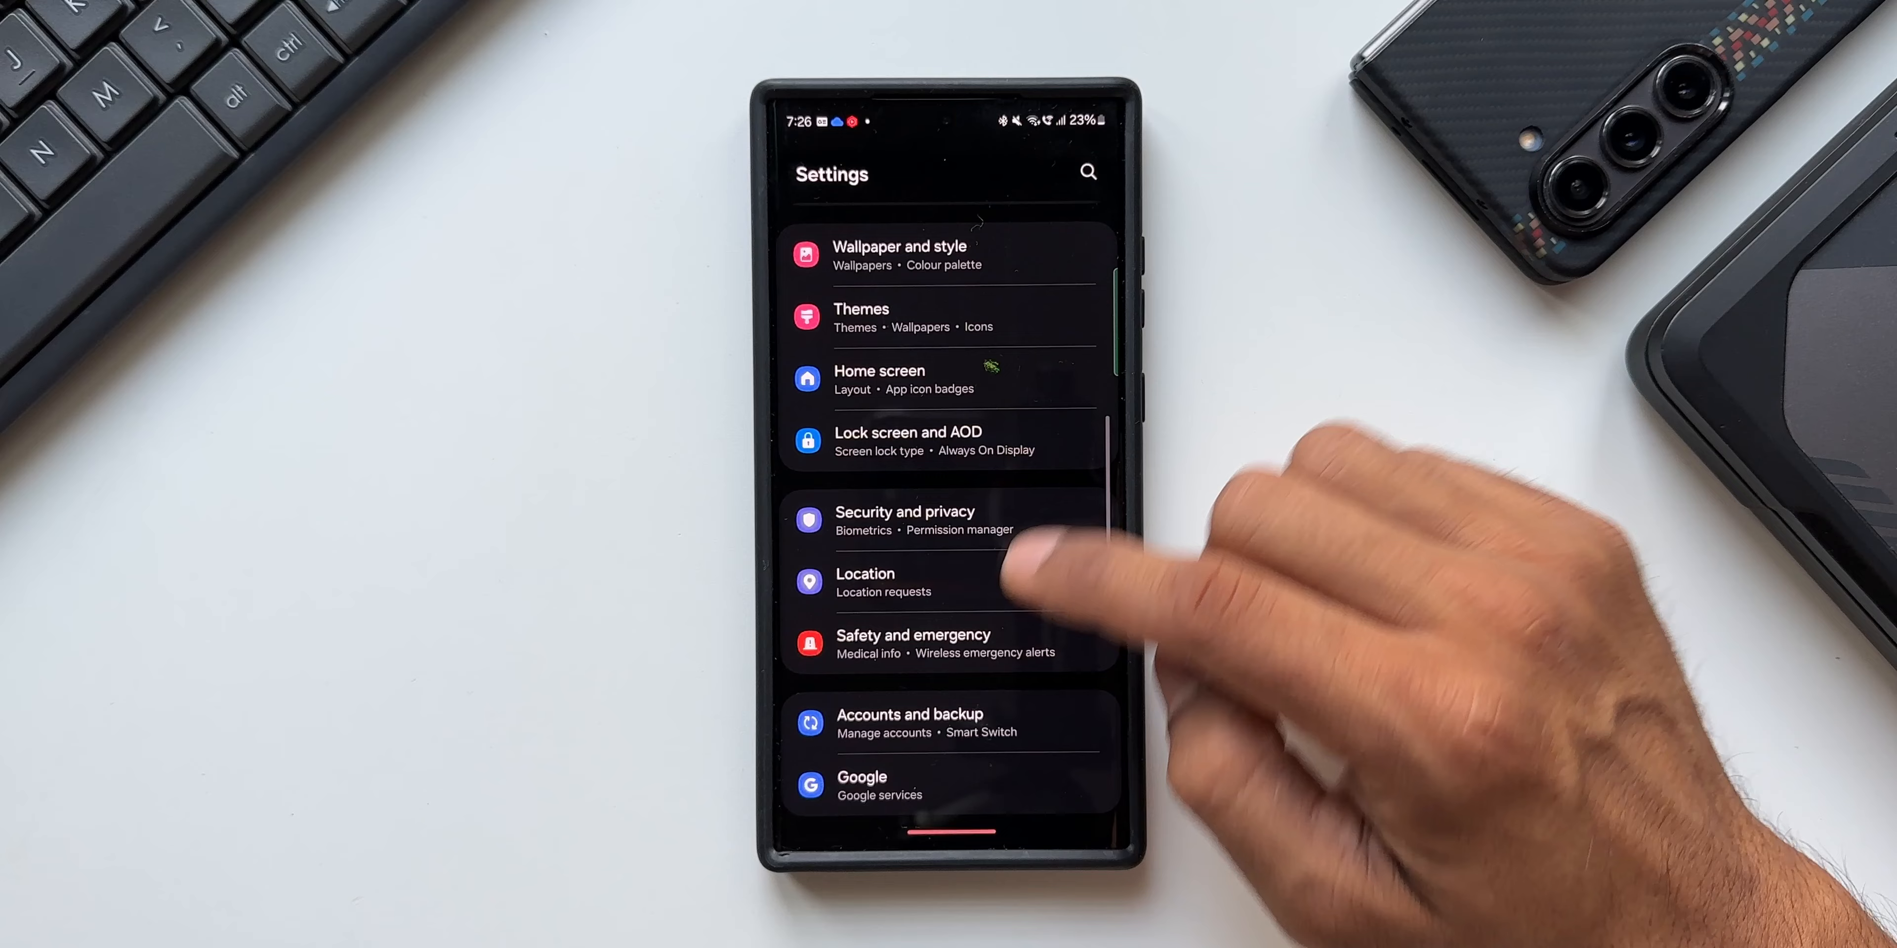
Step: Go into Lock screen and AOD, then the Always On Display settings
click(907, 442)
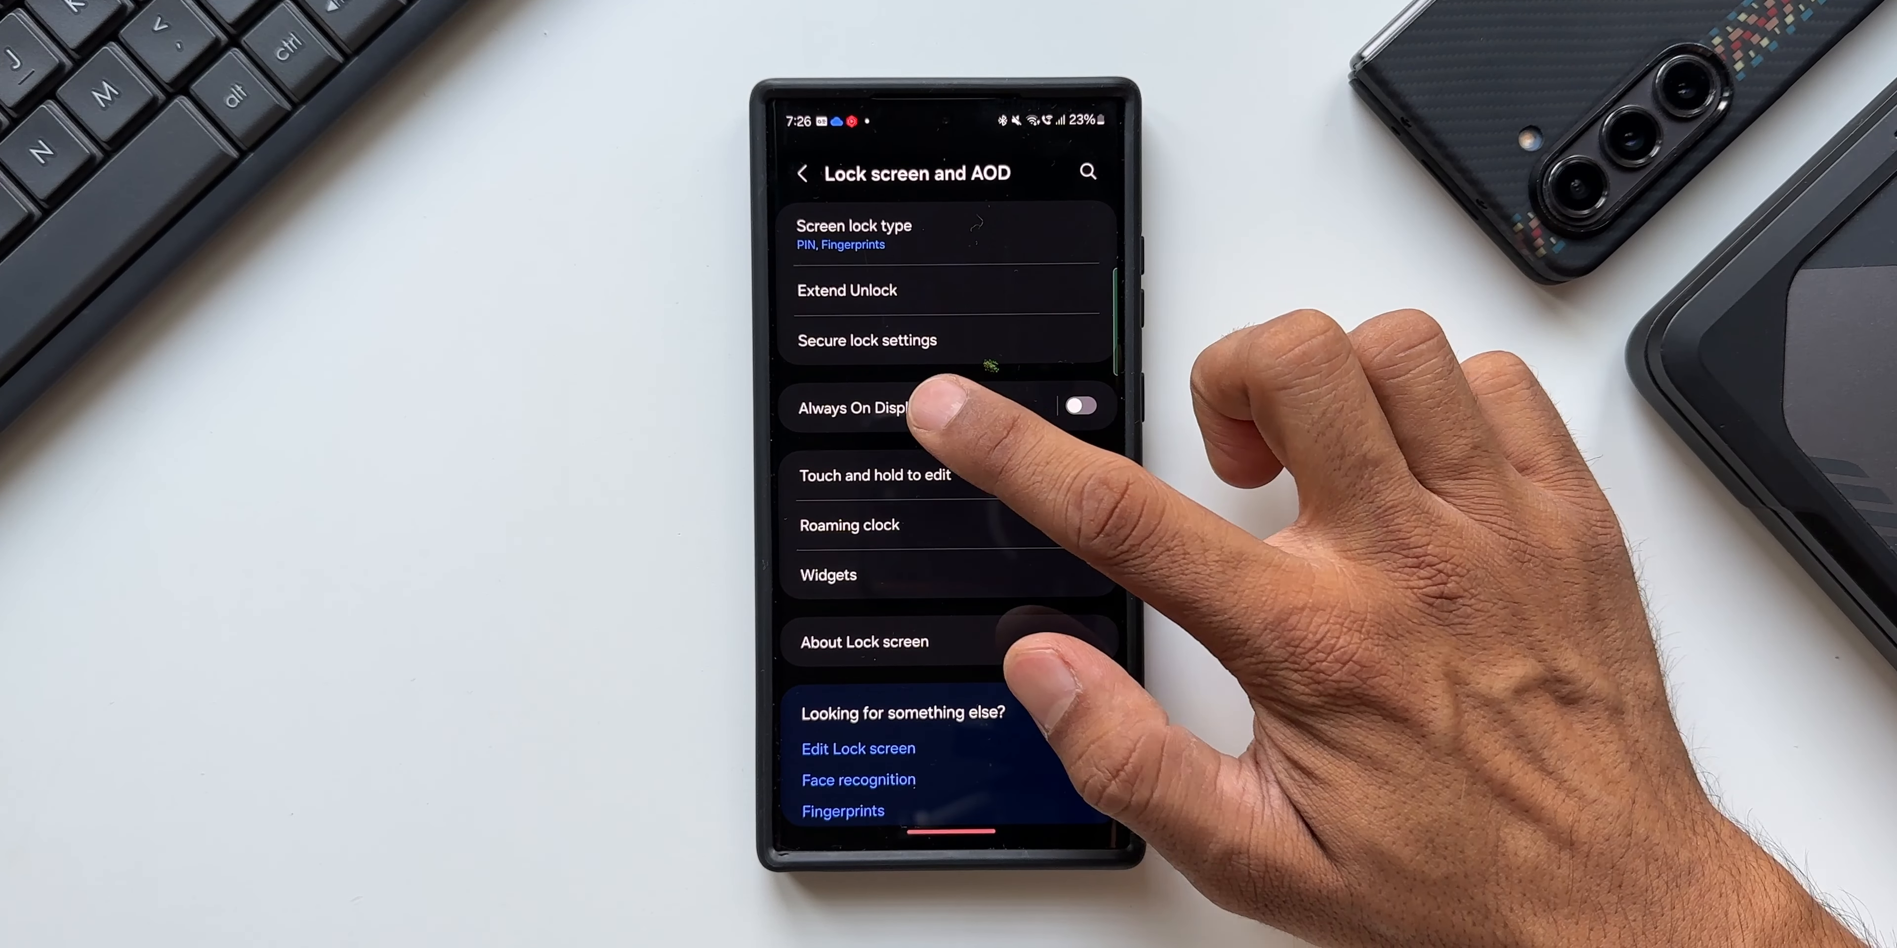
click(853, 408)
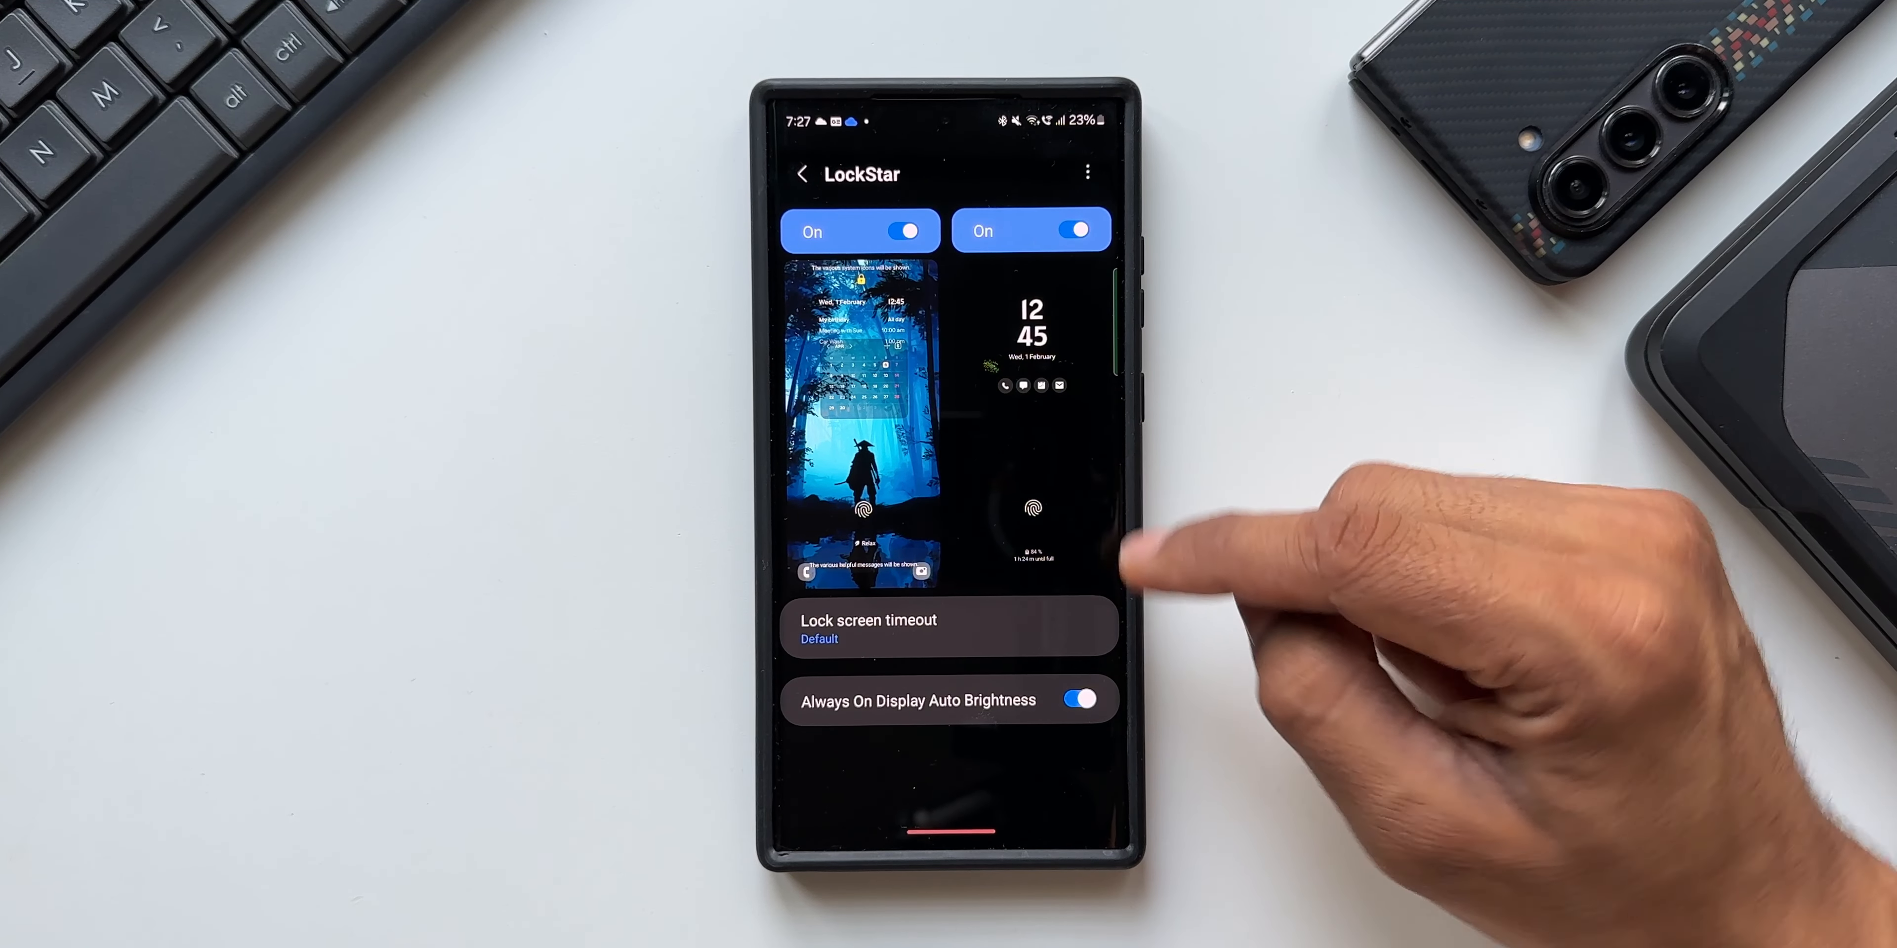
Step: Turn off LockStar's Always On Display Auto Brightness toggle
click(1080, 700)
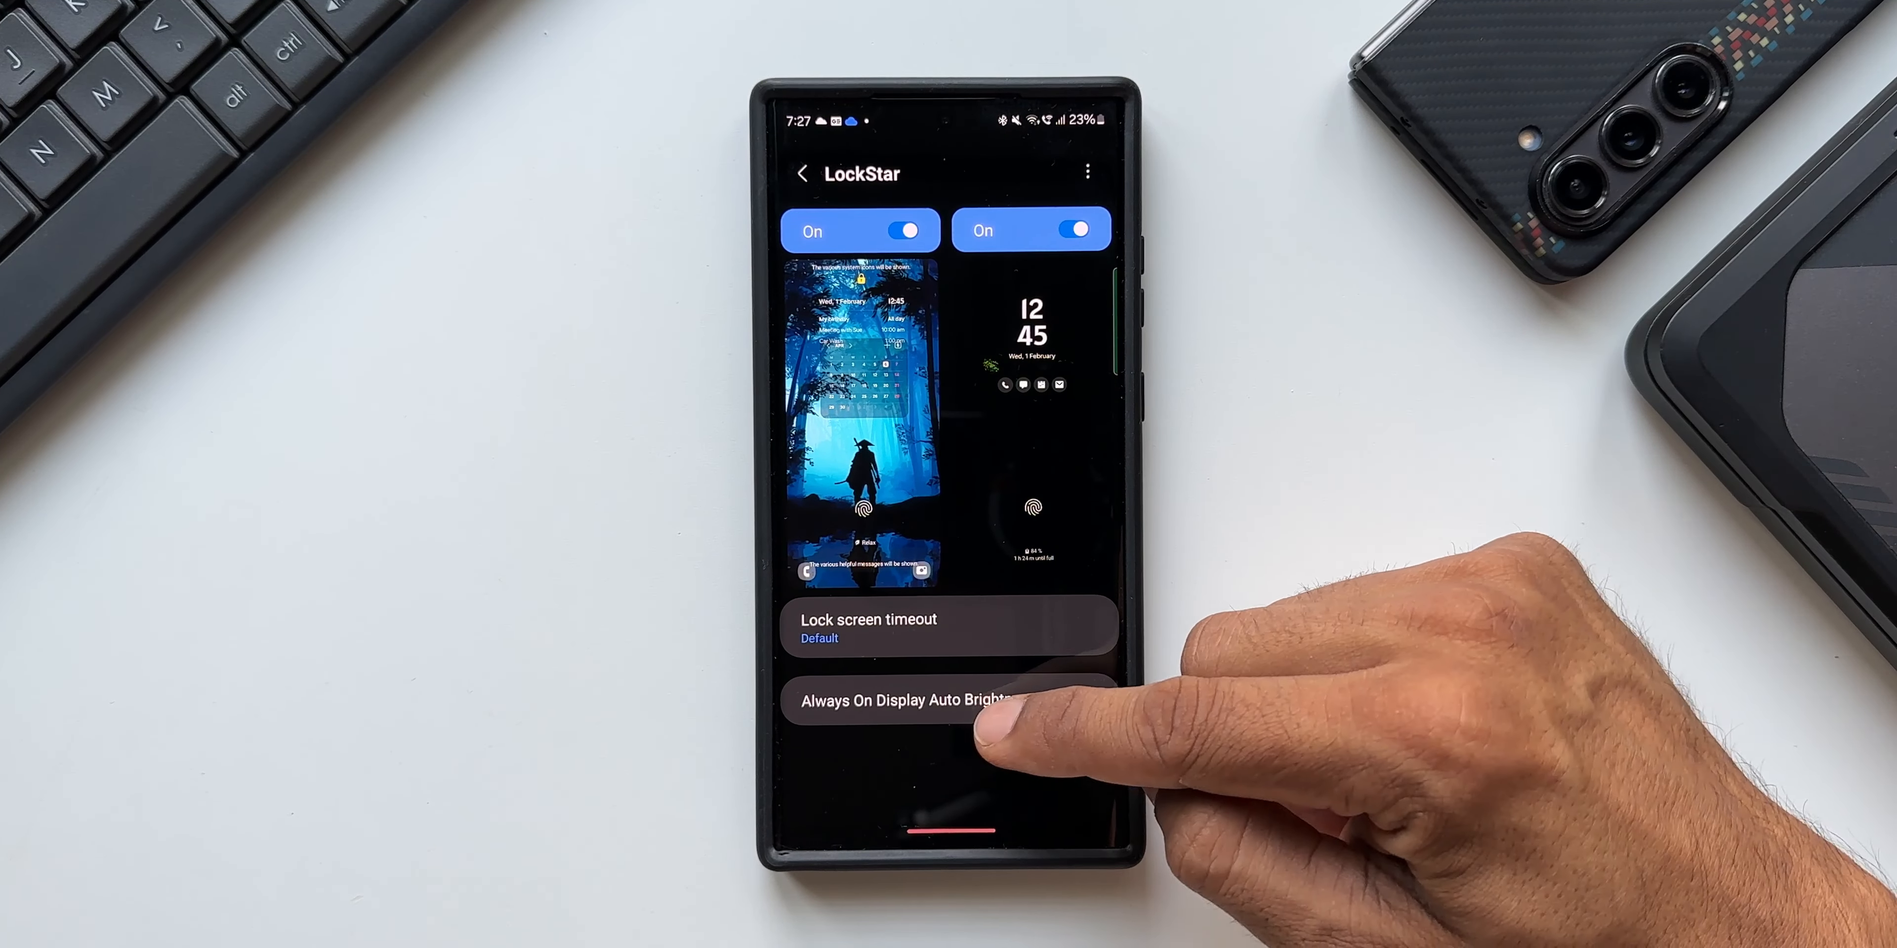
click(802, 173)
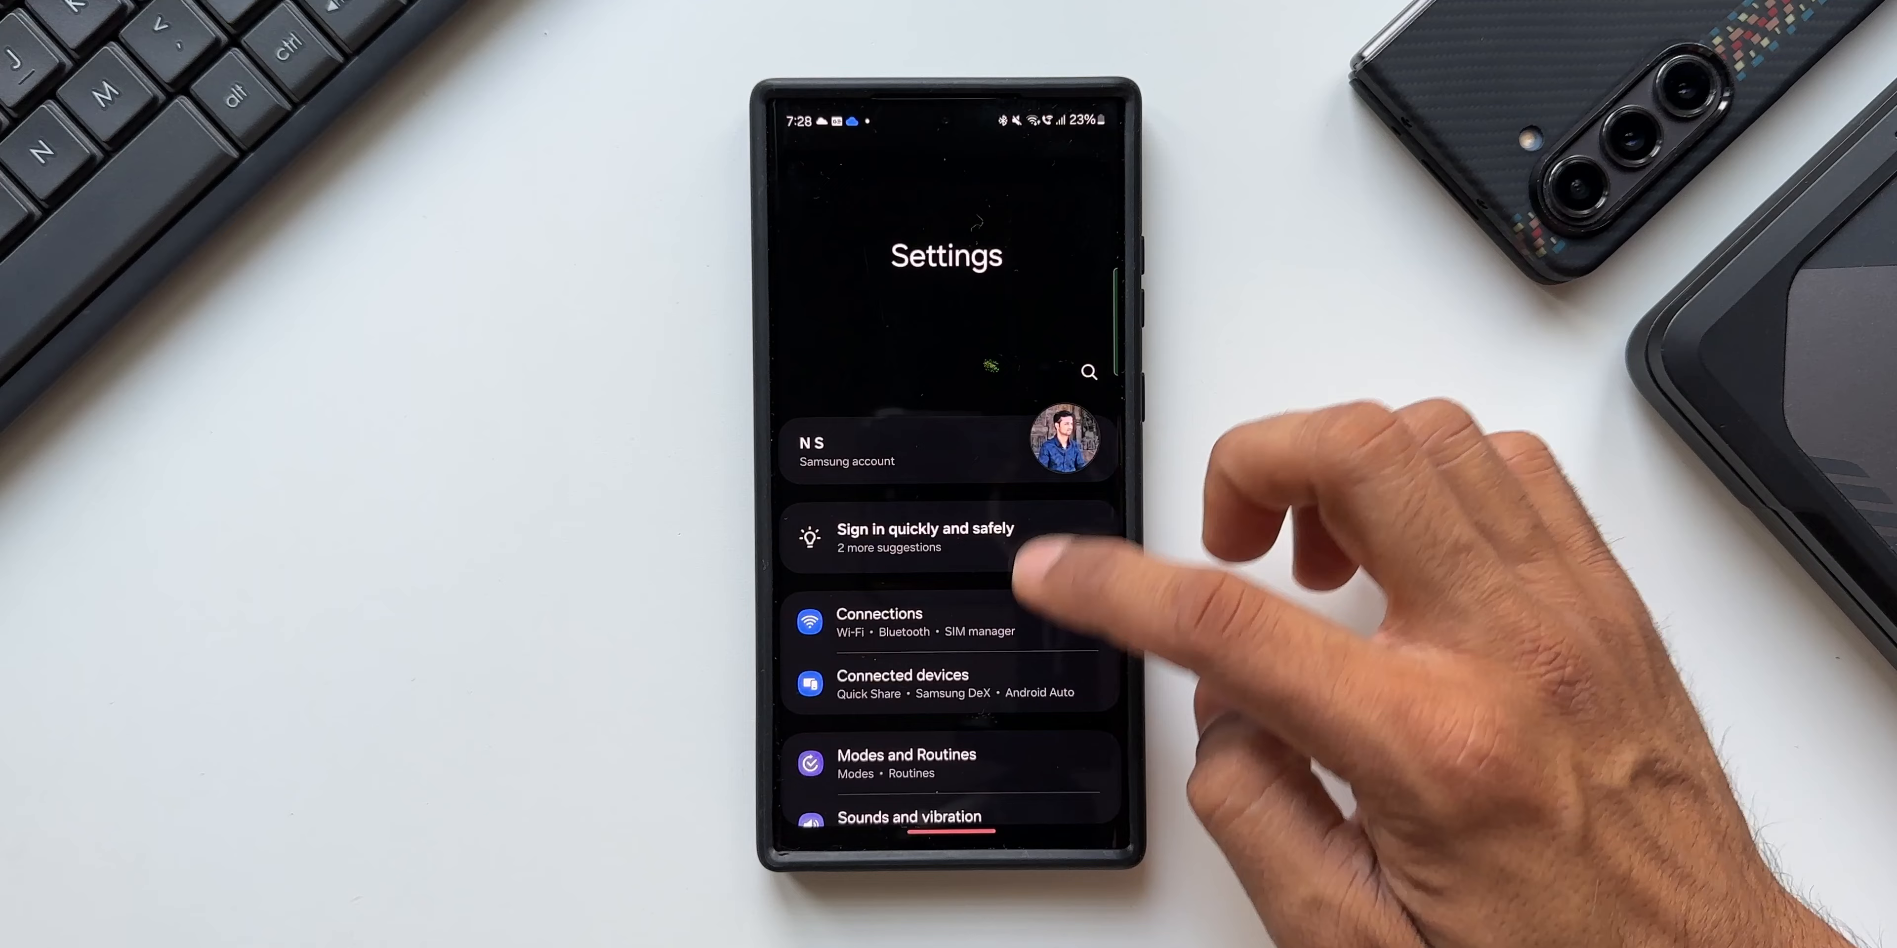
Step: Return to Always On Display via Lock screen and AOD, revealing the manual brightness slider
scroll(down, 3)
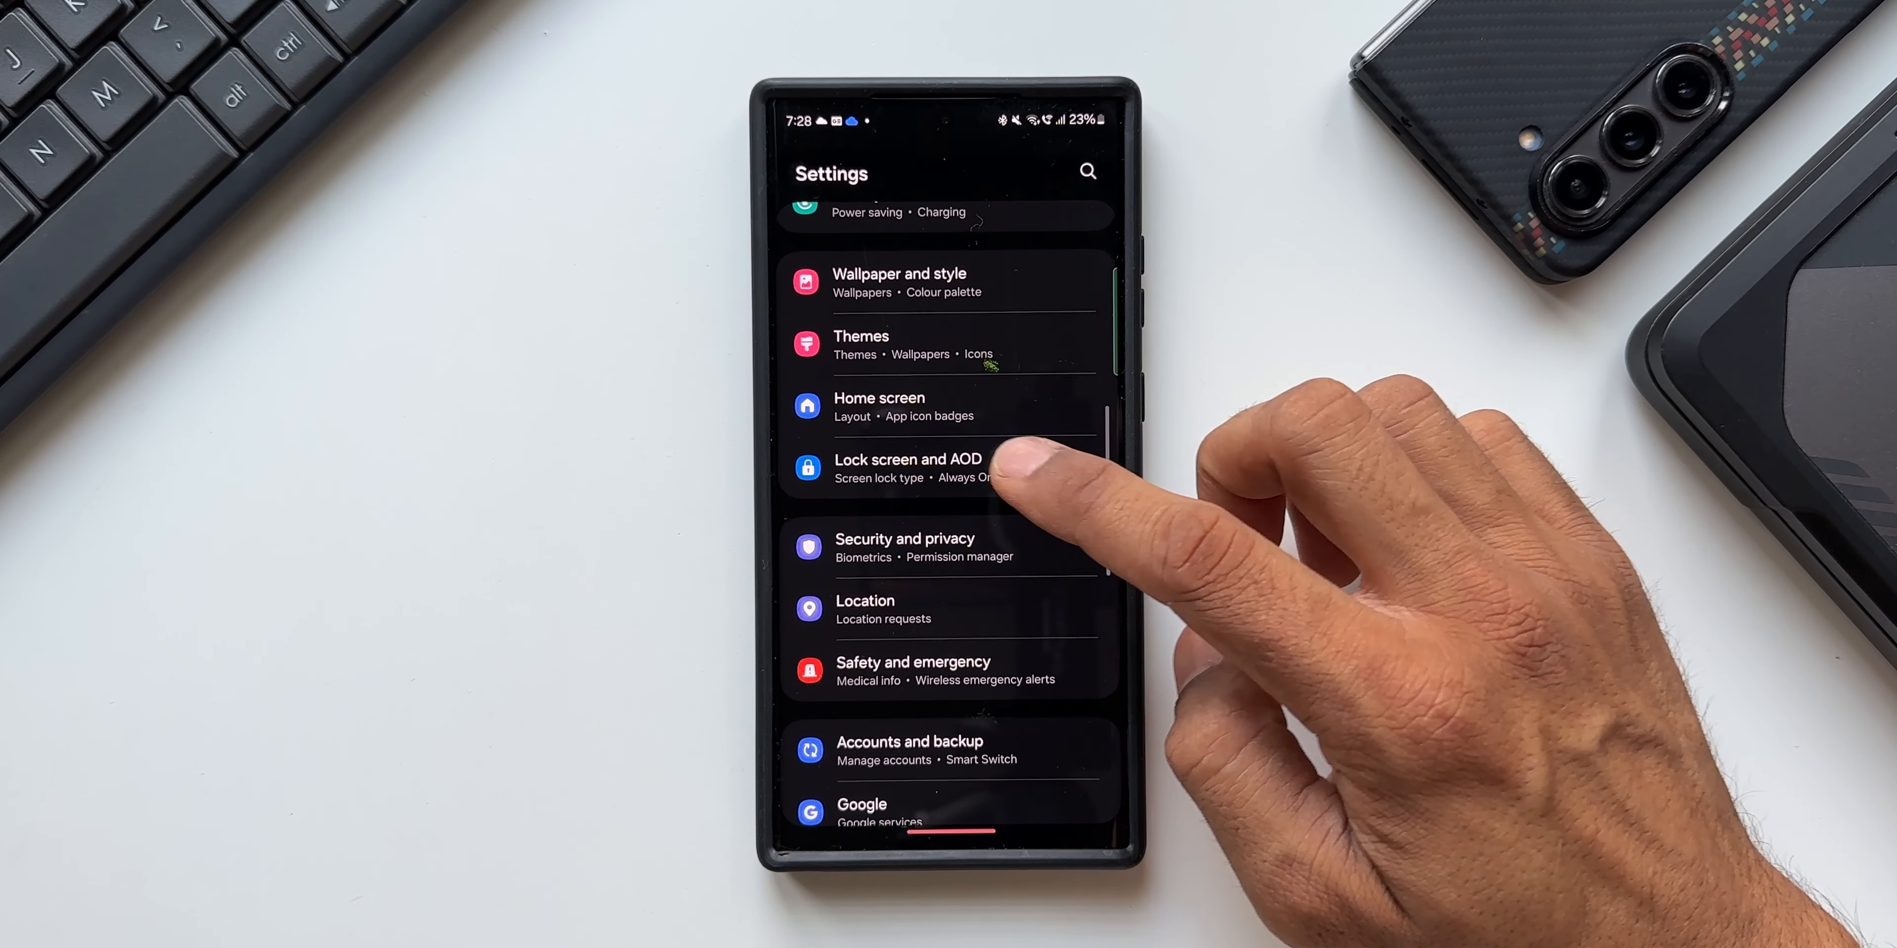
click(907, 468)
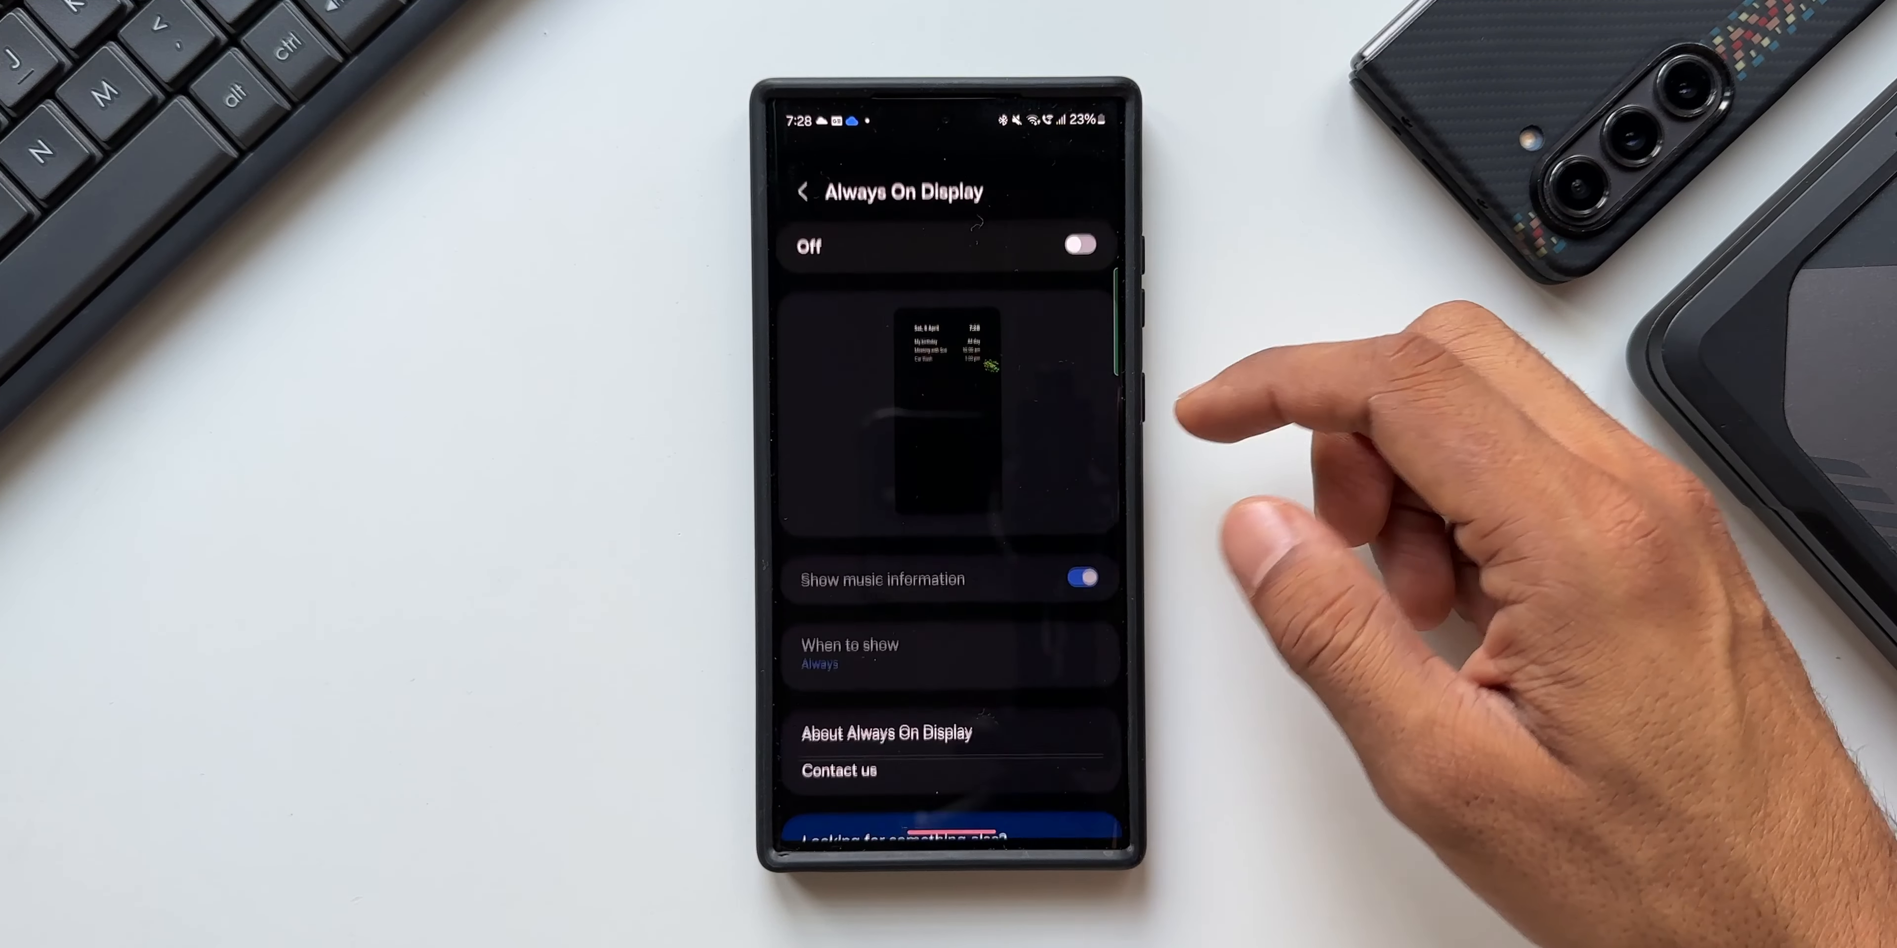
click(1080, 246)
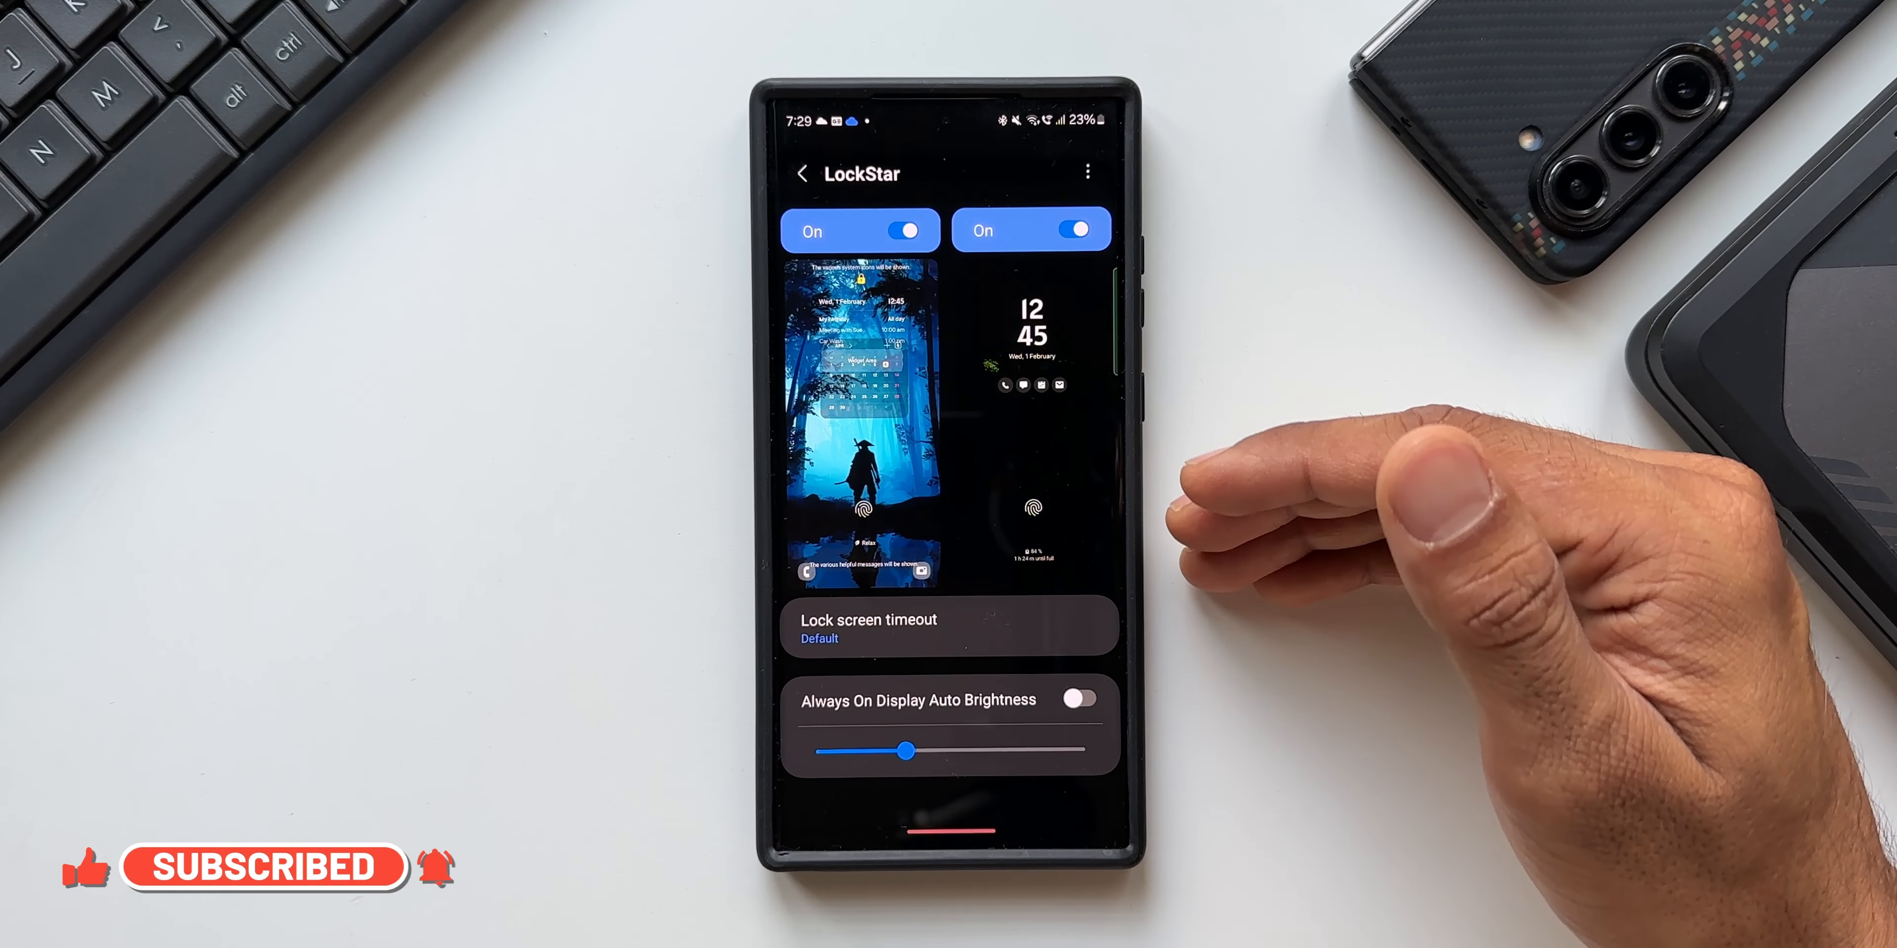
mouse_move(1391, 508)
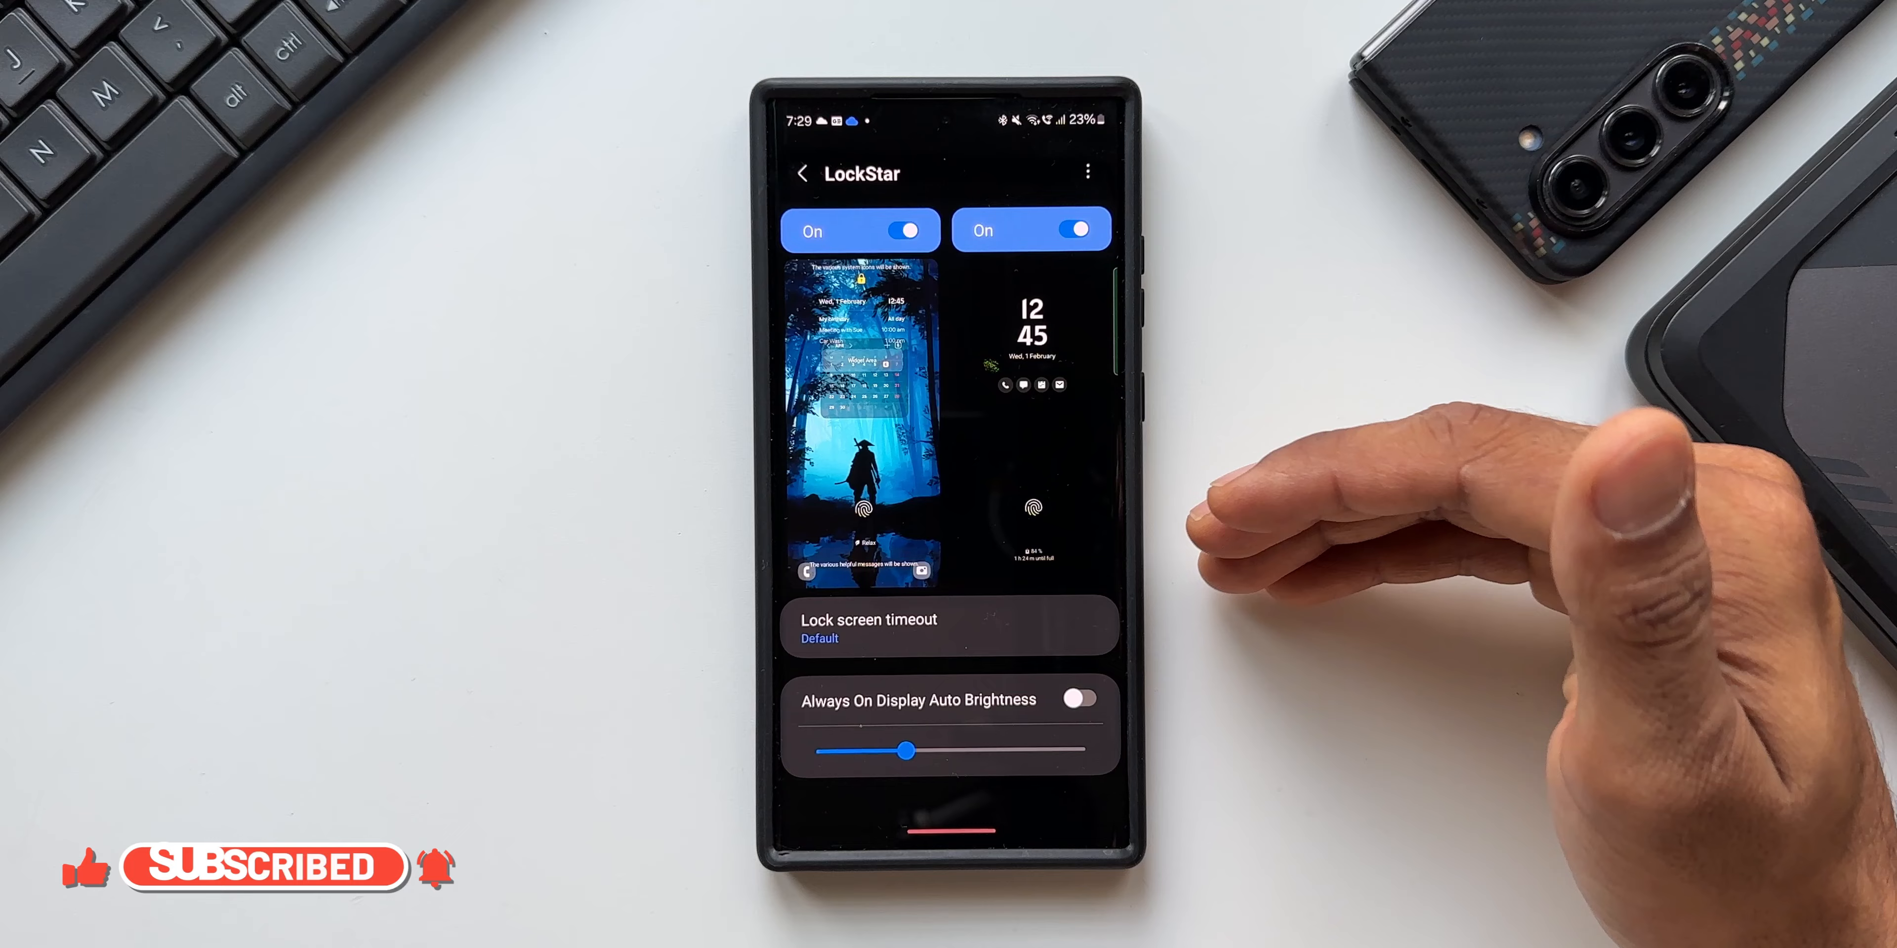